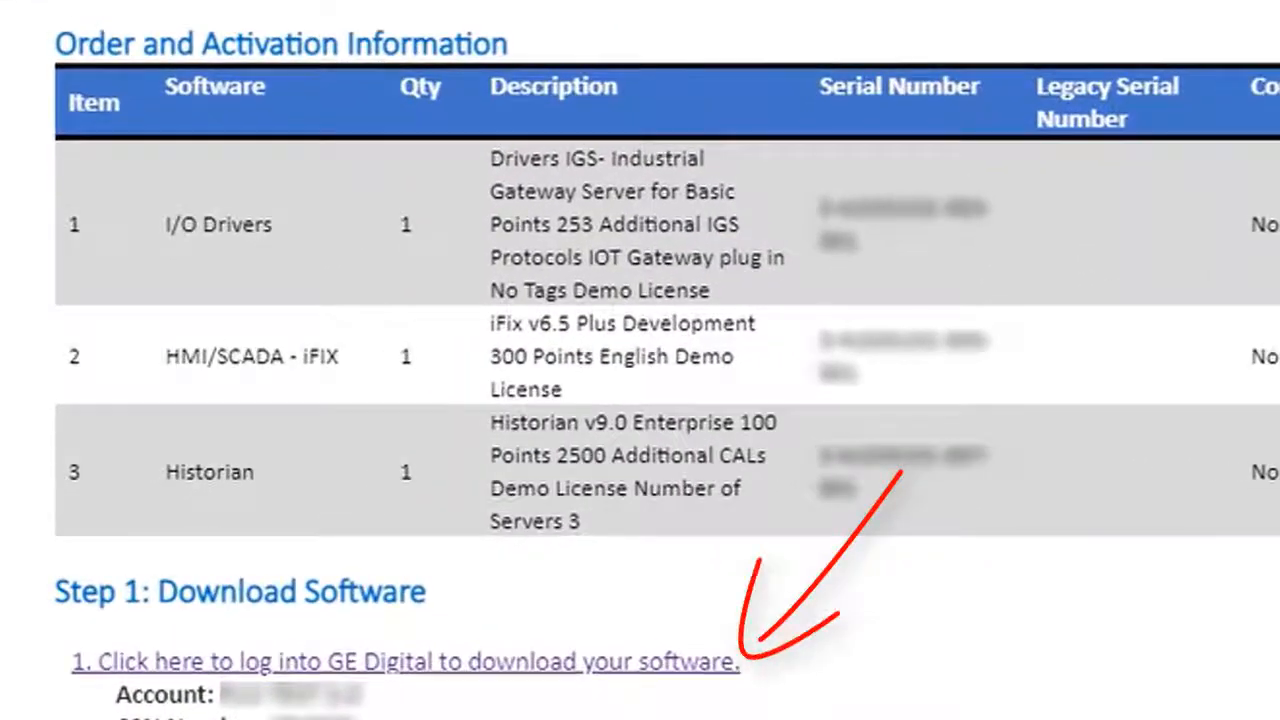
- Reach the GE Digital login page from the order's software download link
{"action": "left_click", "coordinate": [404, 660]}
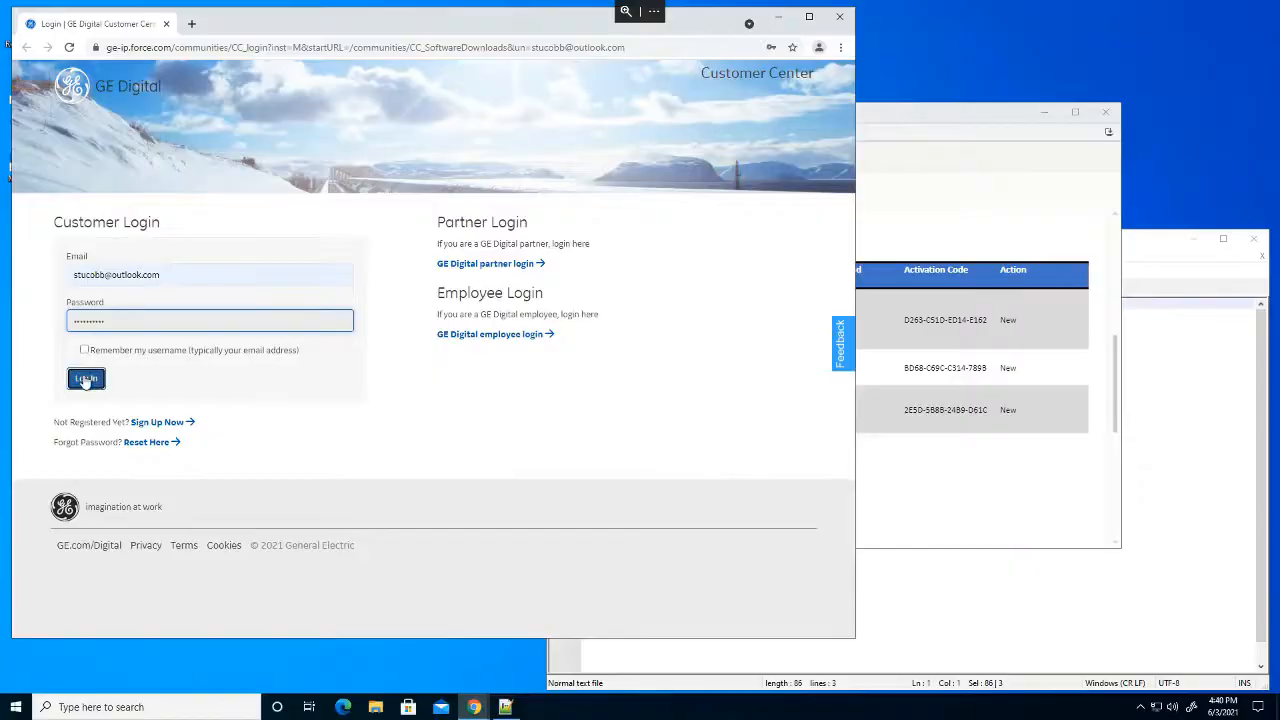
- Sign in, download the GE Historian-9.0.4657.0.iso and return to the Product List
{"action": "left_click", "coordinate": [86, 378]}
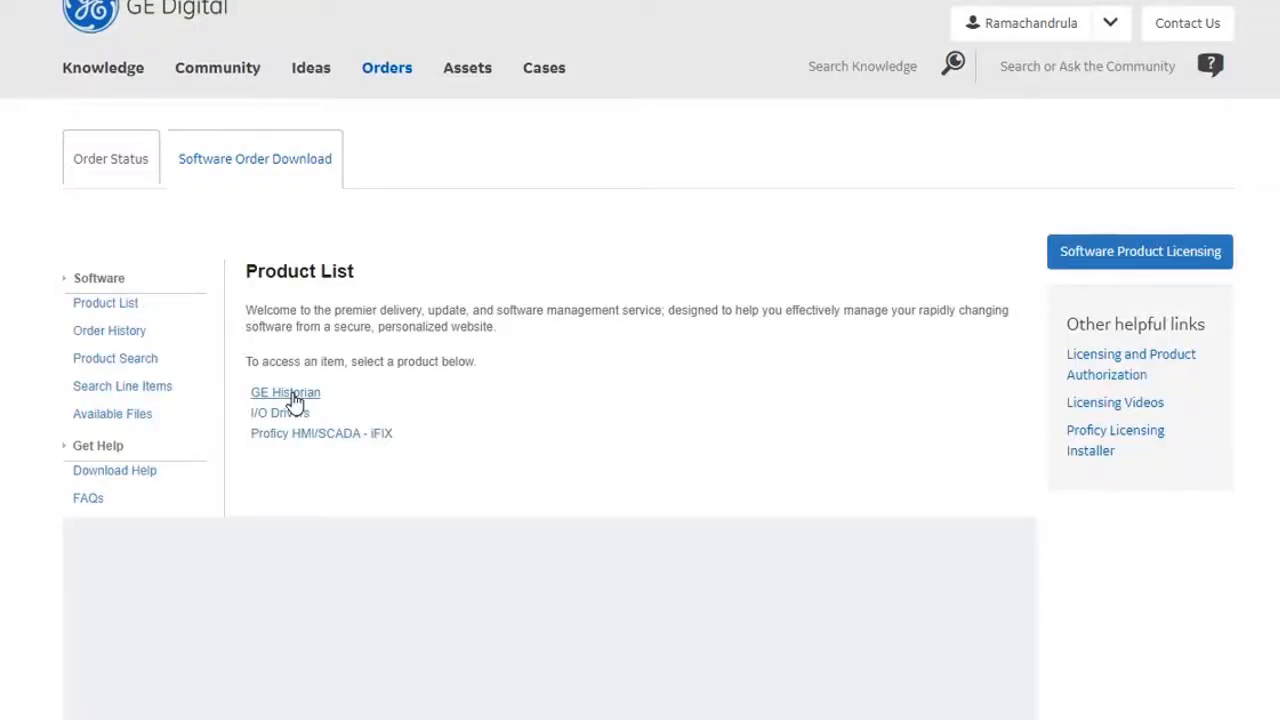
{"action": "left_click", "coordinate": [284, 390]}
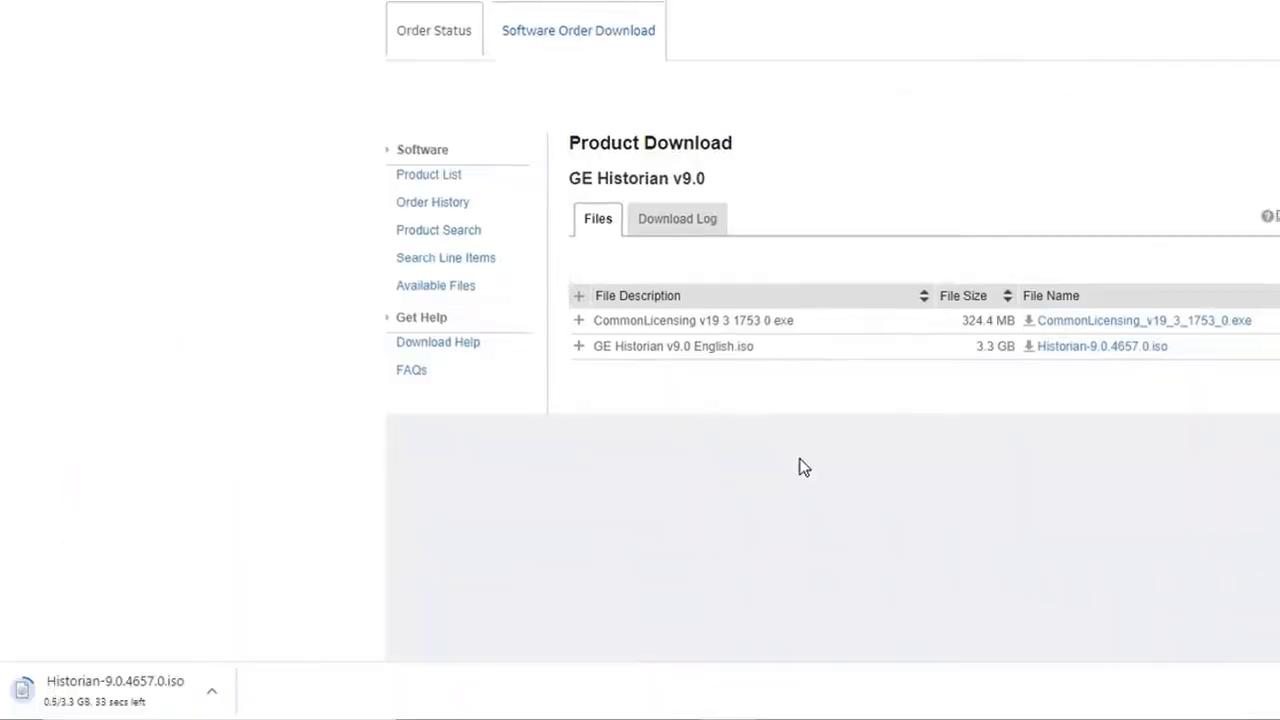
{"action": "left_click", "coordinate": [428, 174]}
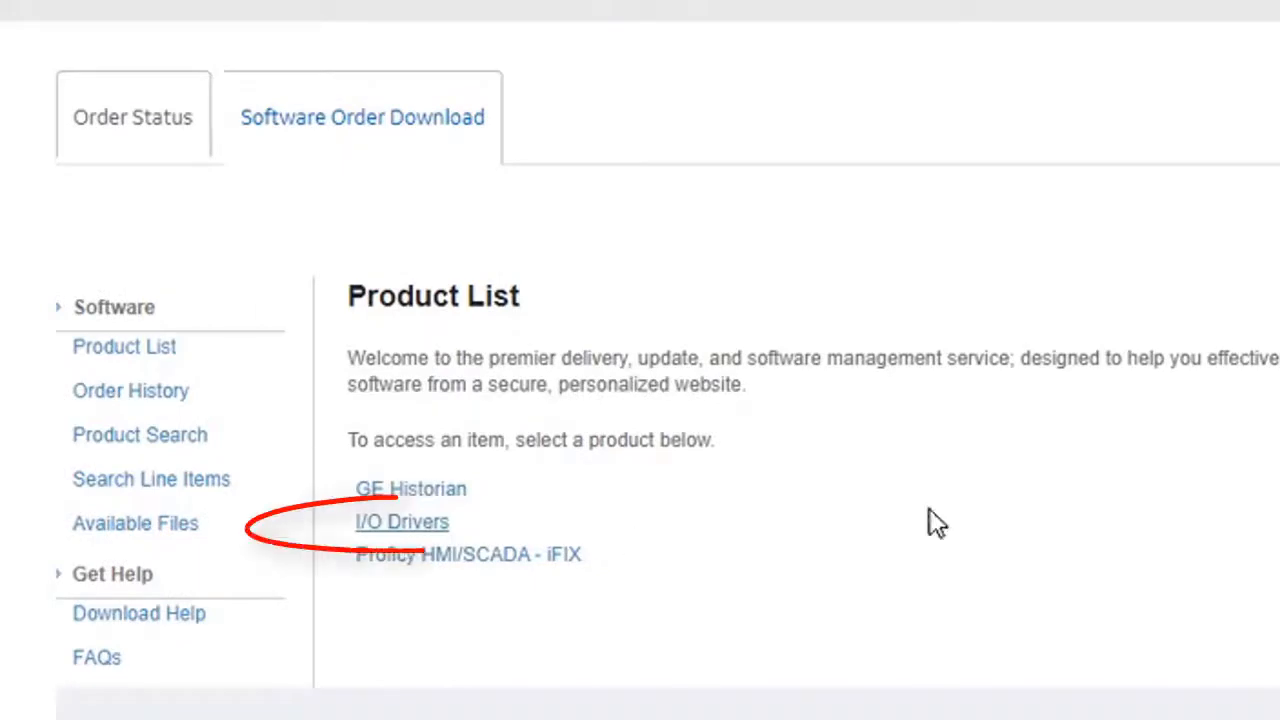
- Agree to the I/O Drivers English terms and download IGS_v7.68_Software.exe
{"action": "left_click", "coordinate": [400, 520]}
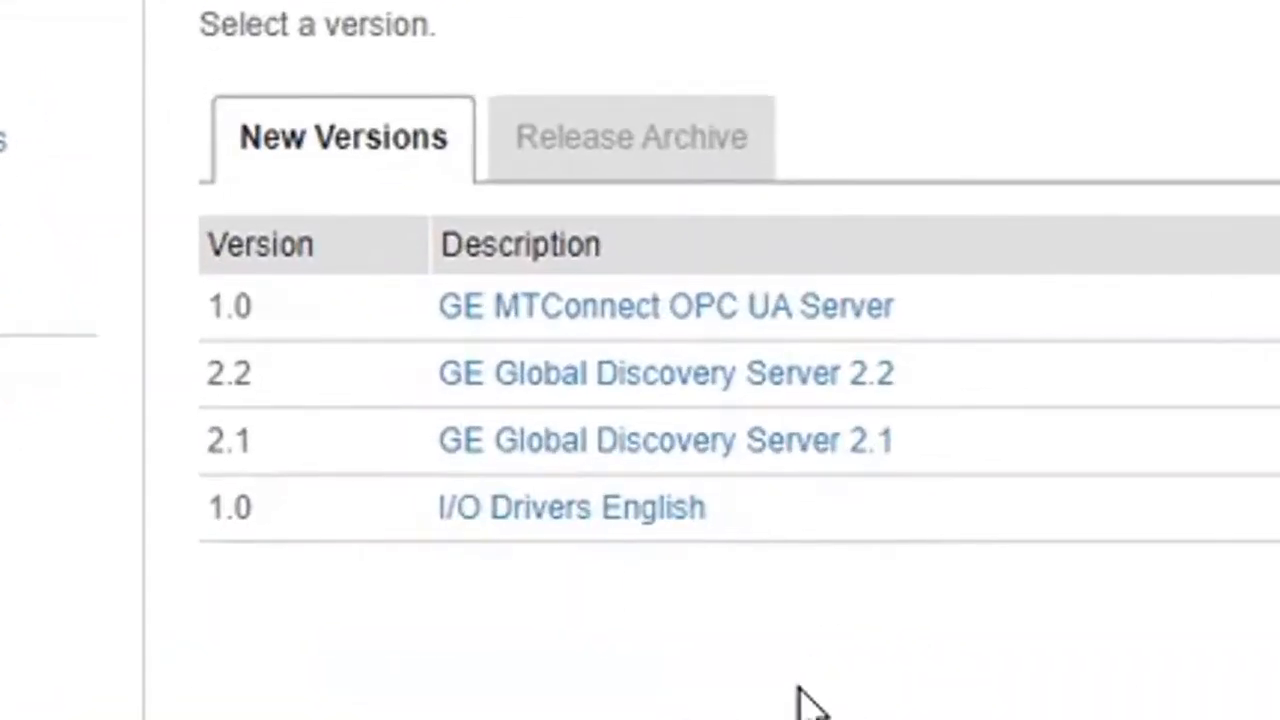
{"action": "mouse_move", "coordinate": [1100, 644]}
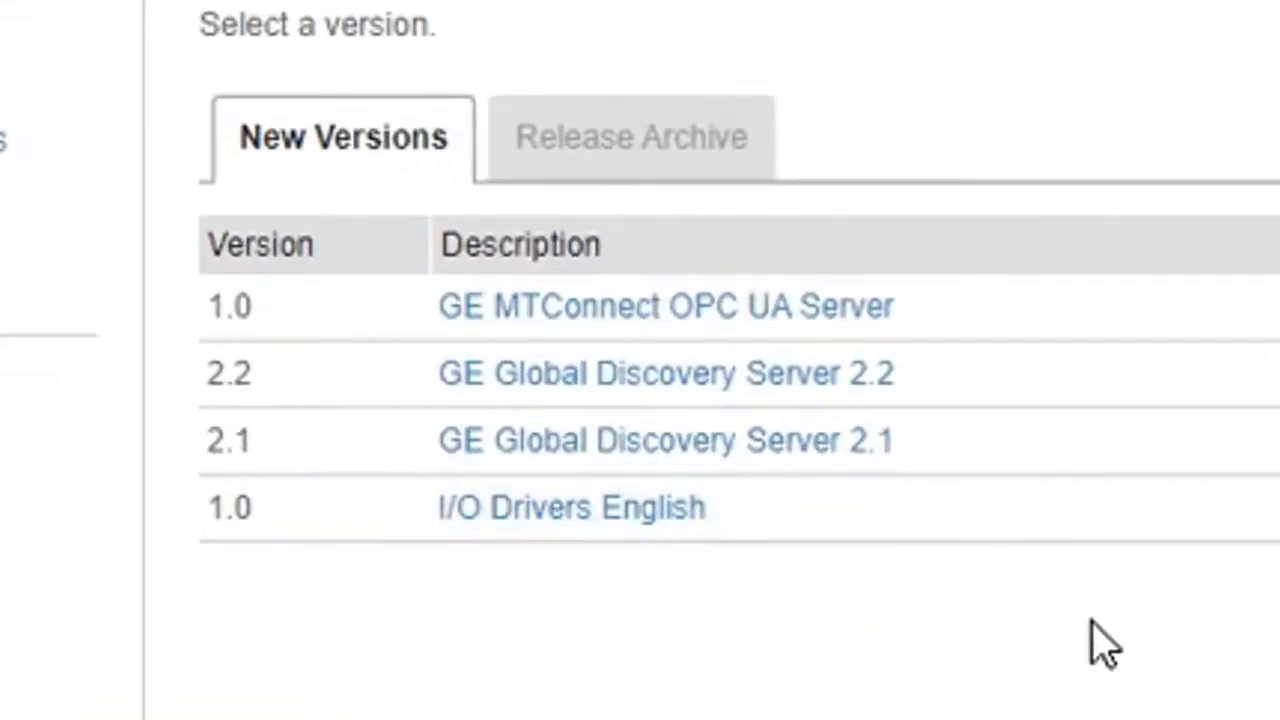
{"action": "left_click", "coordinate": [572, 508]}
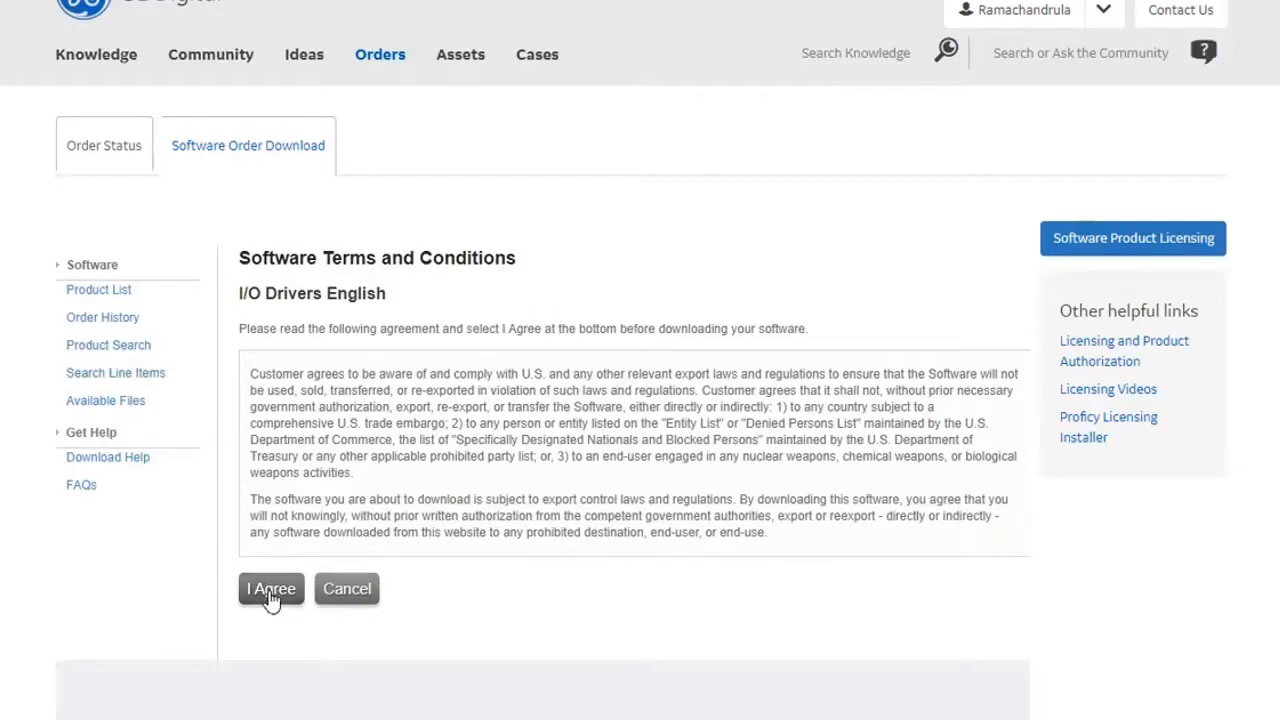
{"action": "left_click", "coordinate": [270, 588]}
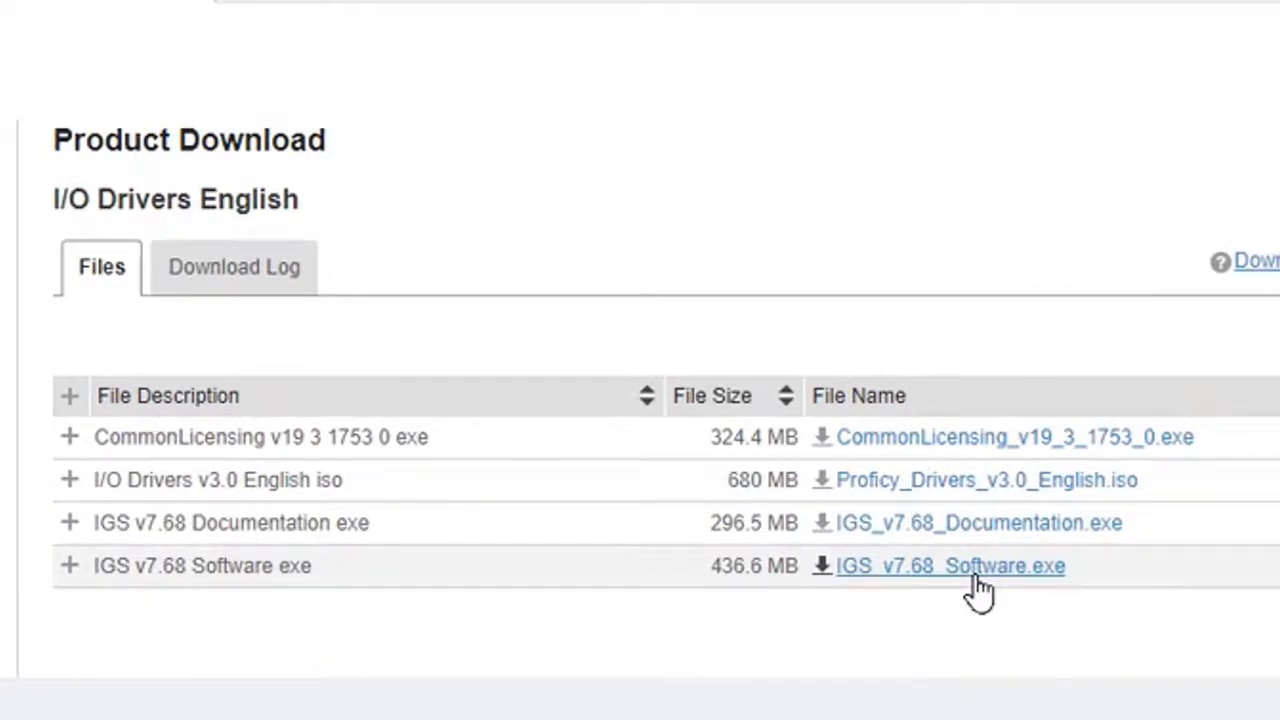
{"action": "left_click", "coordinate": [948, 564]}
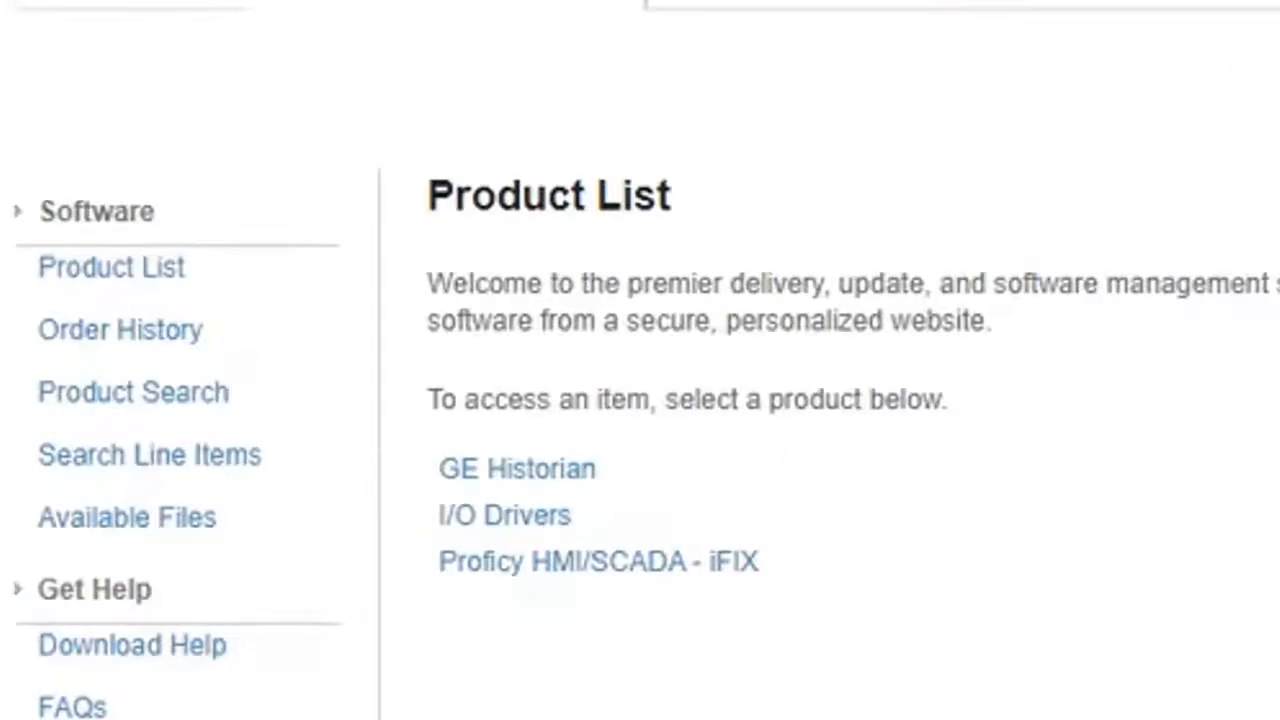
- Select GE iFIX - English v6.5 under Proficy HMI/SCADA - iFIX to download its ISO
{"action": "left_click", "coordinate": [596, 560]}
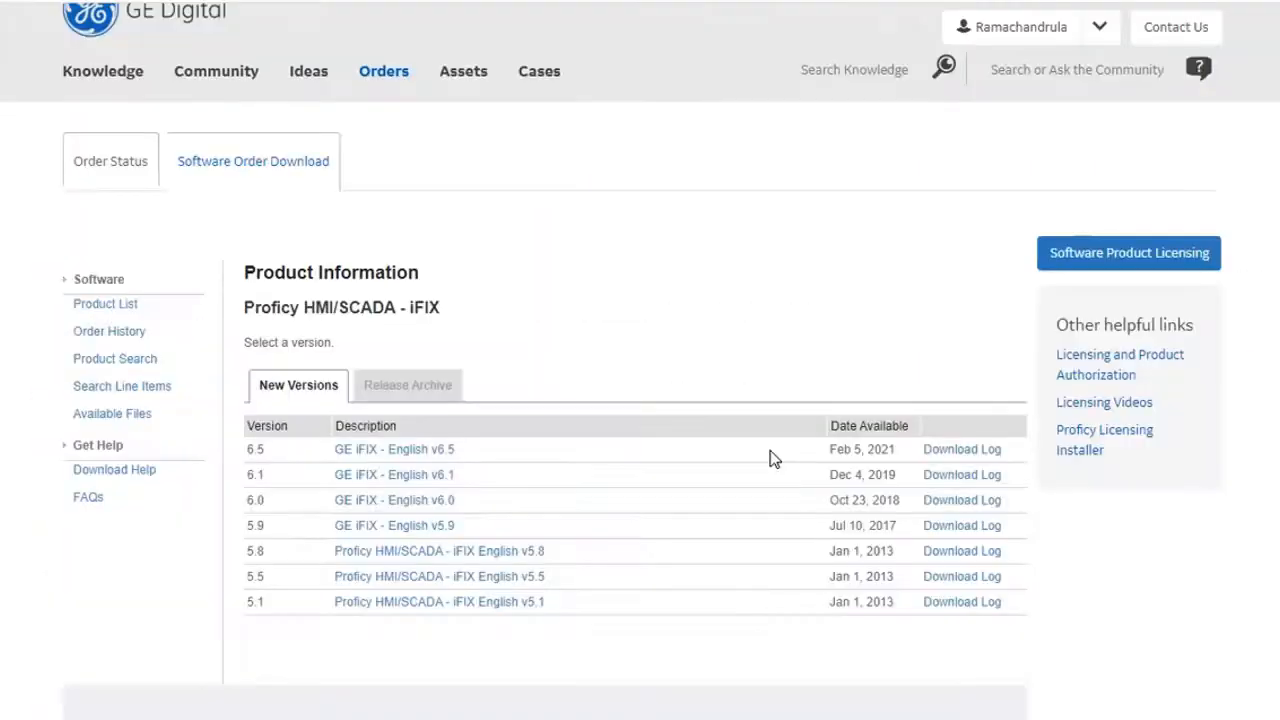
{"action": "mouse_move", "coordinate": [332, 440]}
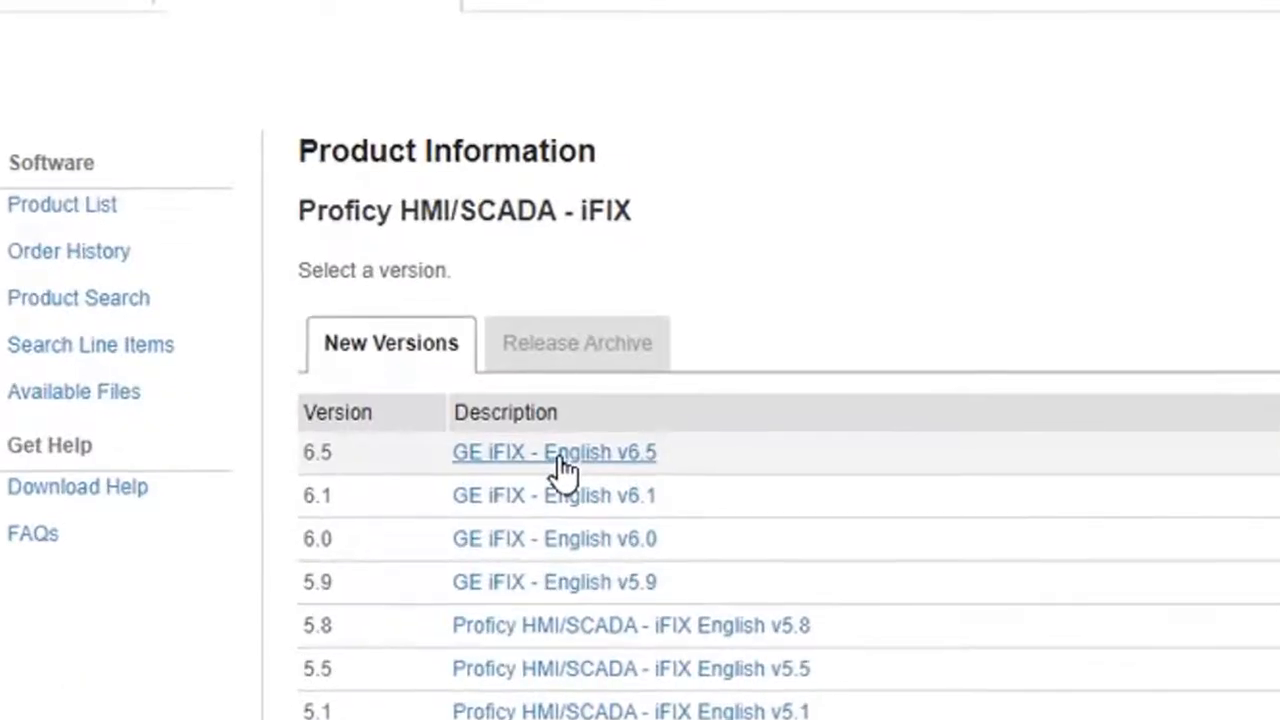
{"action": "left_click", "coordinate": [554, 452]}
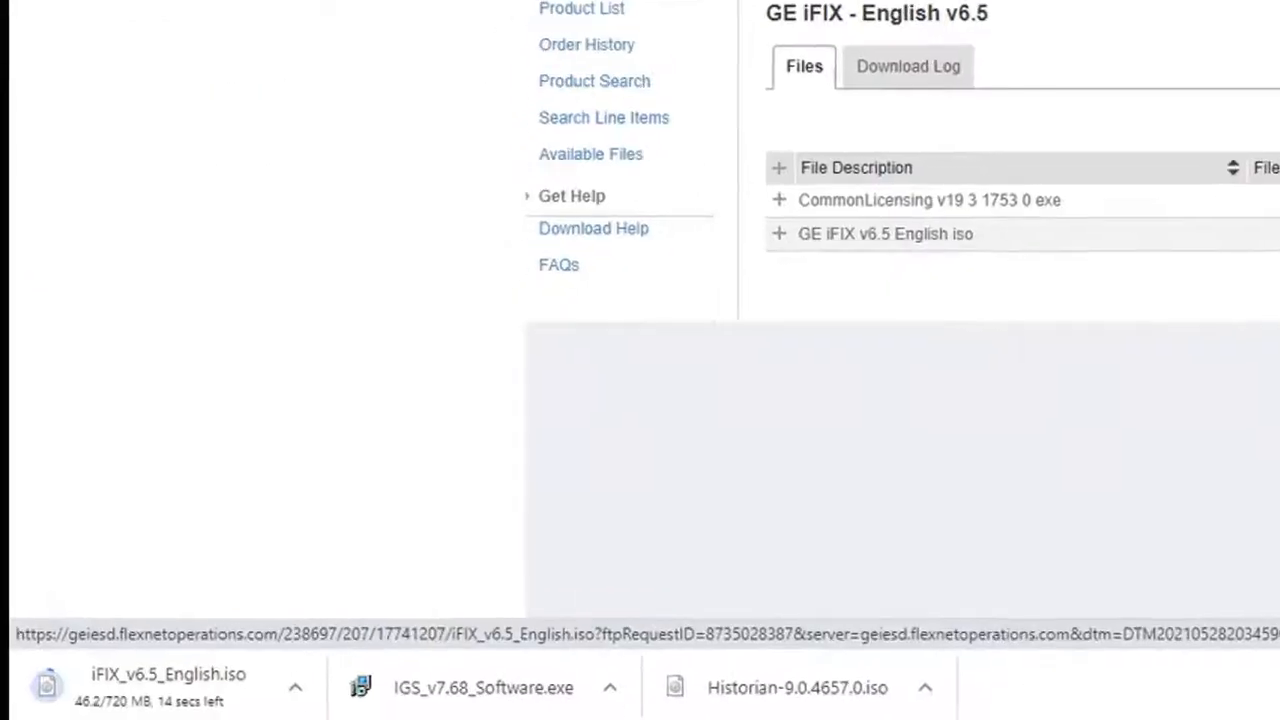